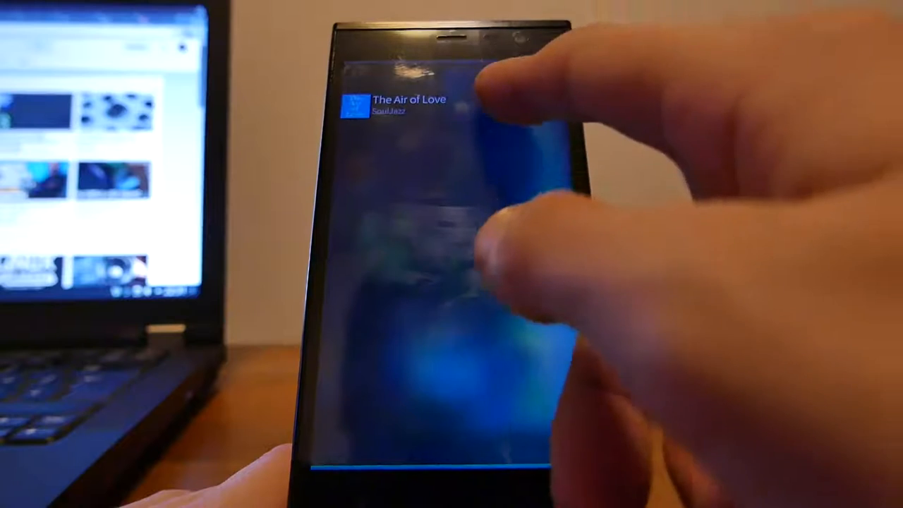
# - View The Air of Love album and its tracks from the last-played list
pyautogui.click(402, 106)
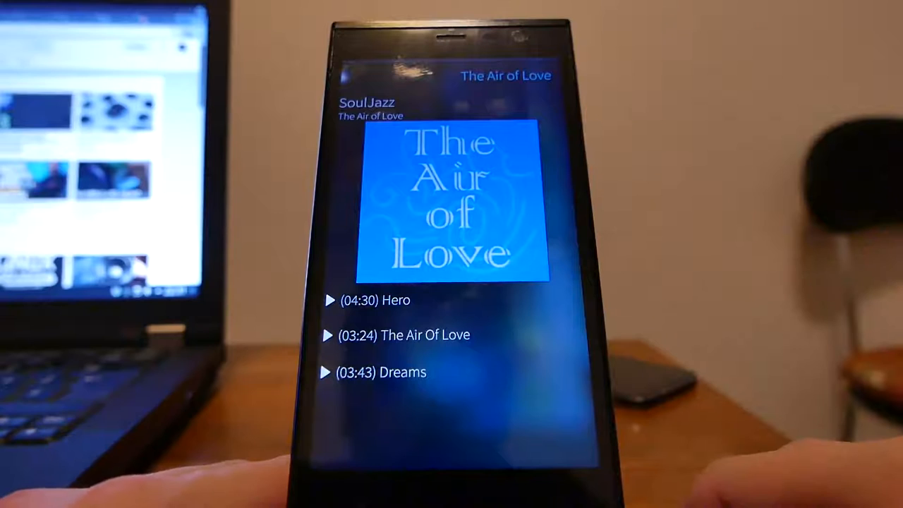
pyautogui.click(328, 373)
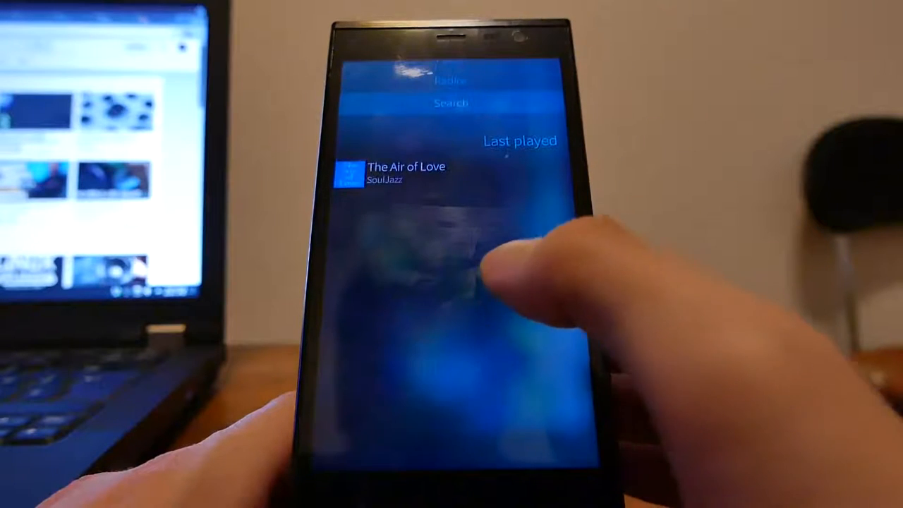
# - Search among Artists for 'Josh Woodward', listing Josh Woodward and Josh Woodward & Sean Wright
pyautogui.click(448, 105)
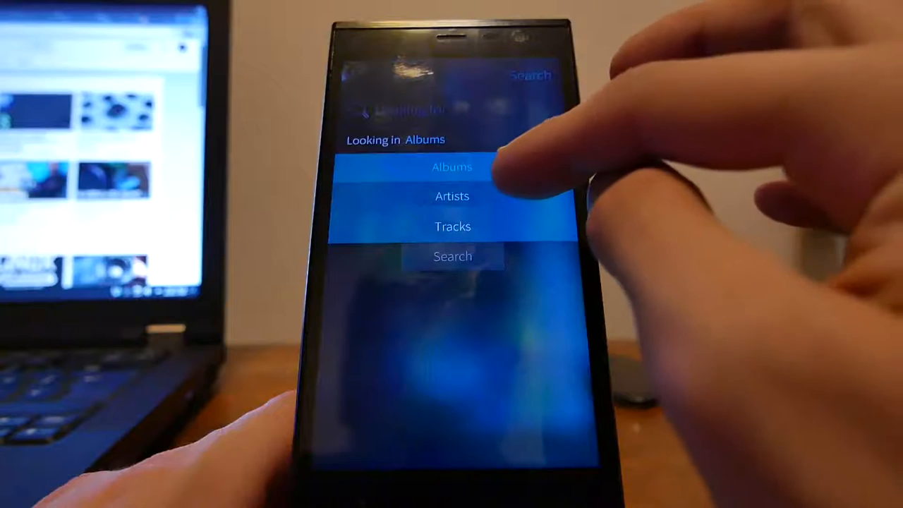
pyautogui.click(451, 196)
pyautogui.write('Josh Woodw')
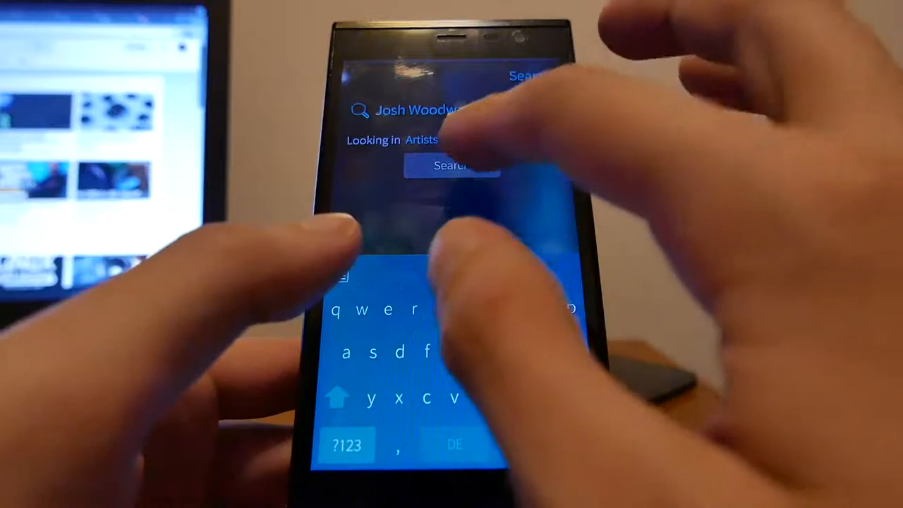
pyautogui.click(451, 167)
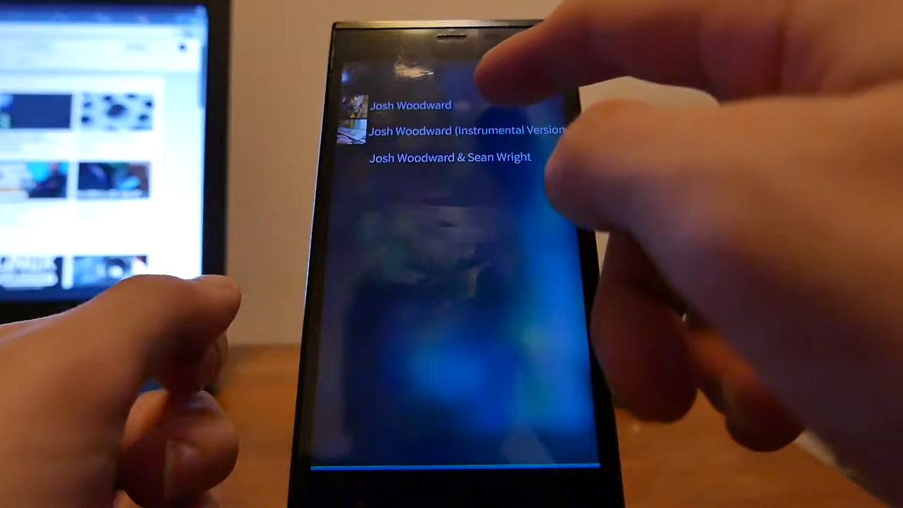
# - Browse Josh Woodward's Dirty Wings tracks and start Omaha playing
pyautogui.click(407, 104)
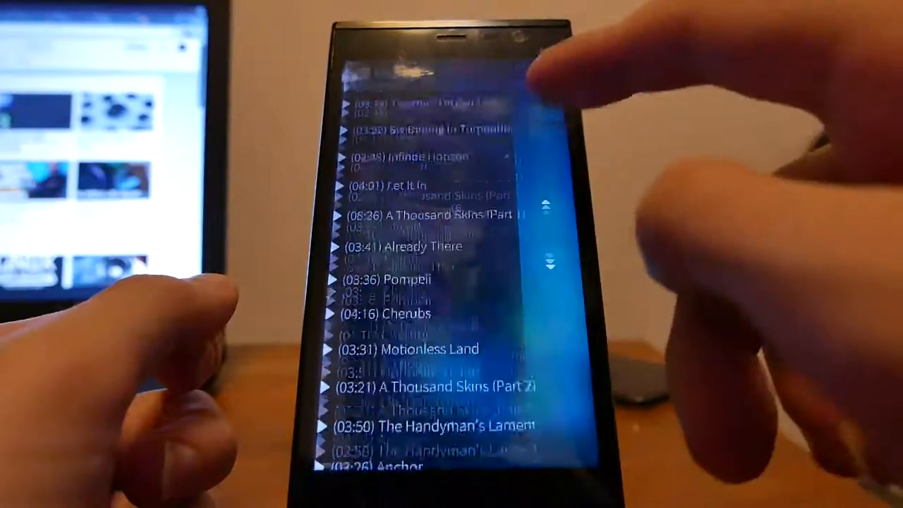
pyautogui.scroll(-3)
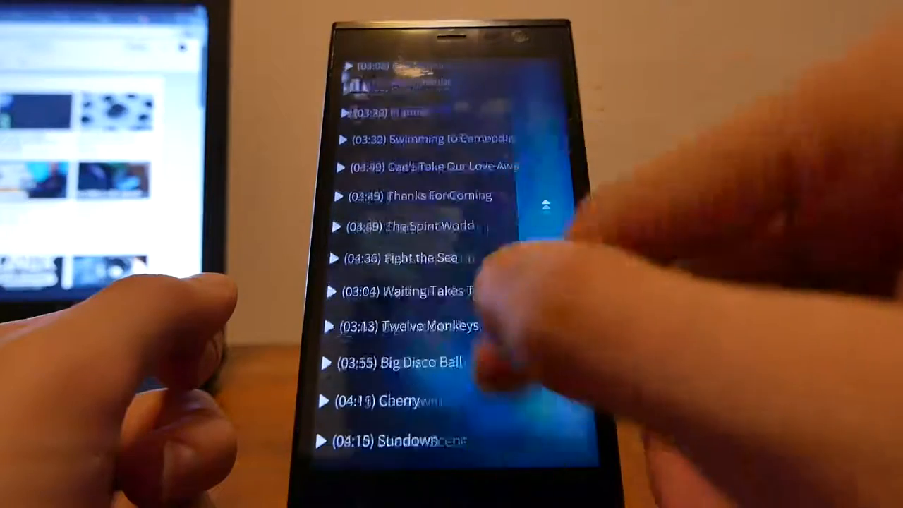
pyautogui.scroll(-3)
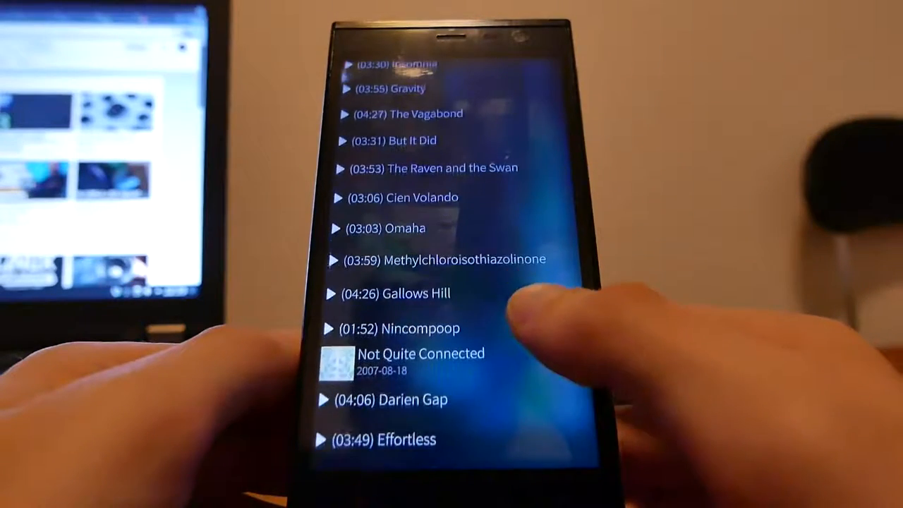
pyautogui.scroll(-3)
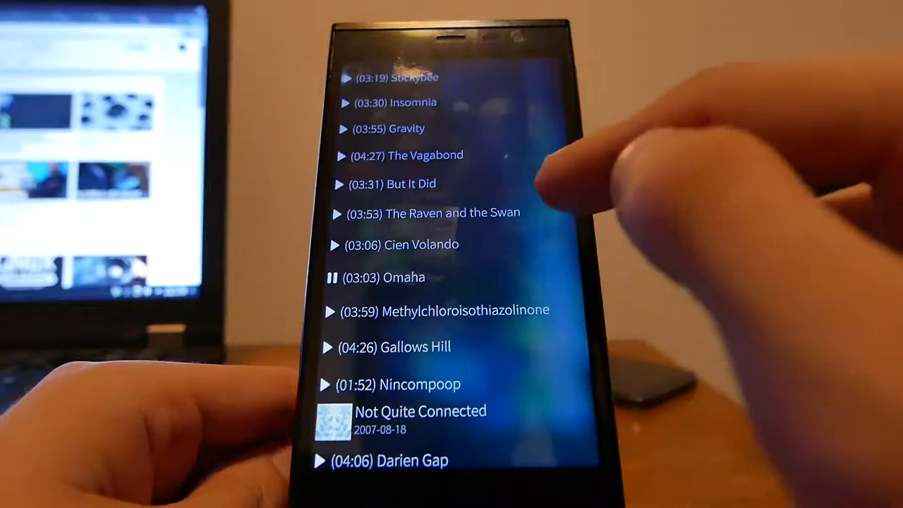
pyautogui.scroll(-3)
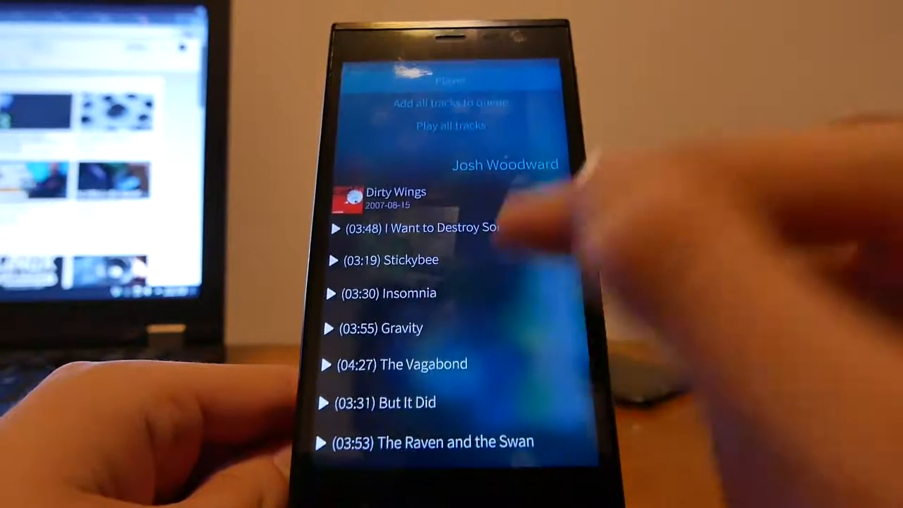
# - Pause Omaha in the Player and return to the Dirty Wings track list
pyautogui.click(437, 227)
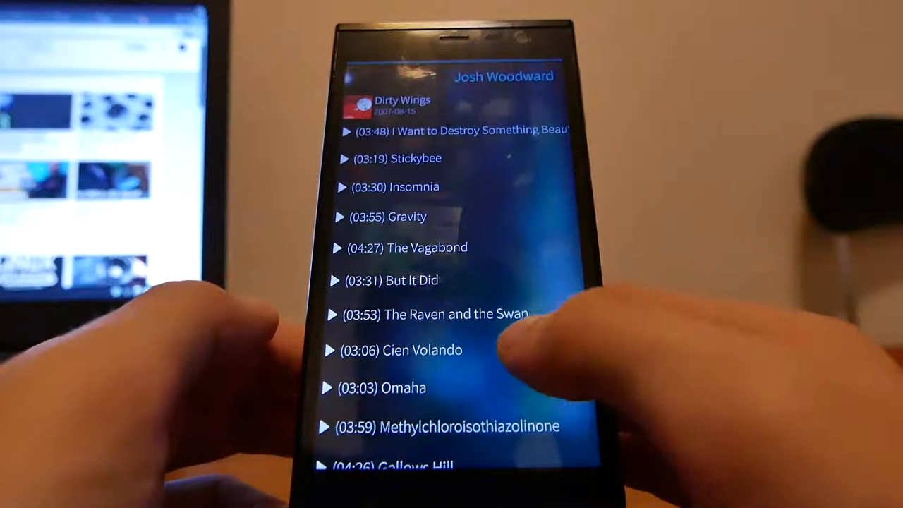
# - Return to the Last played home screen, with Dirty Wings now above The Air of Love
pyautogui.click(401, 350)
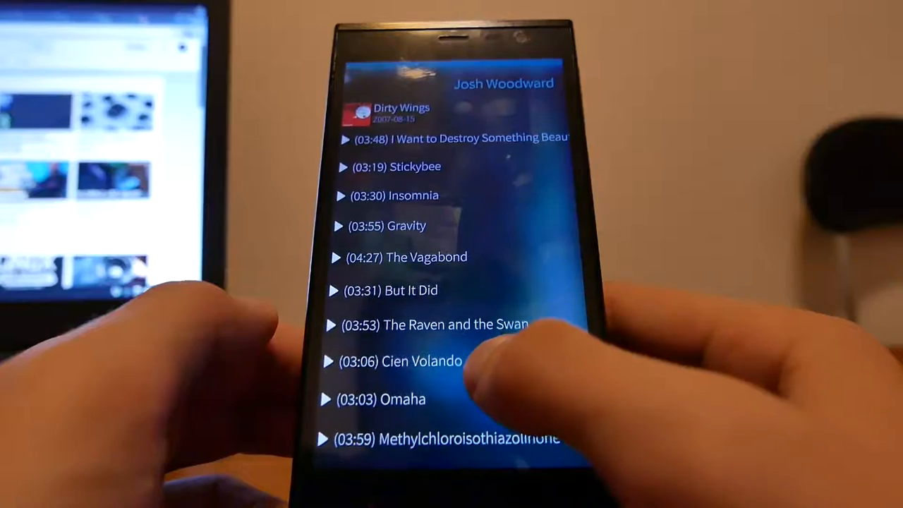
pyautogui.scroll(-3)
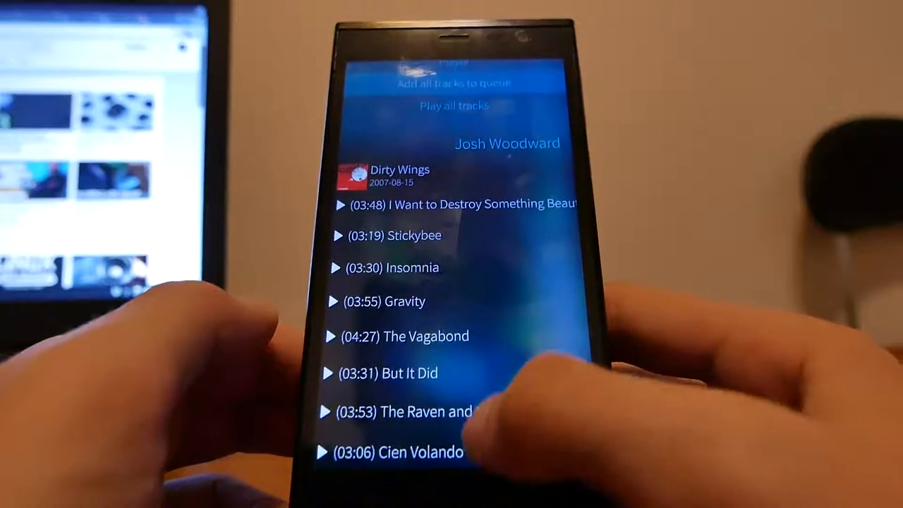
pyautogui.scroll(-3)
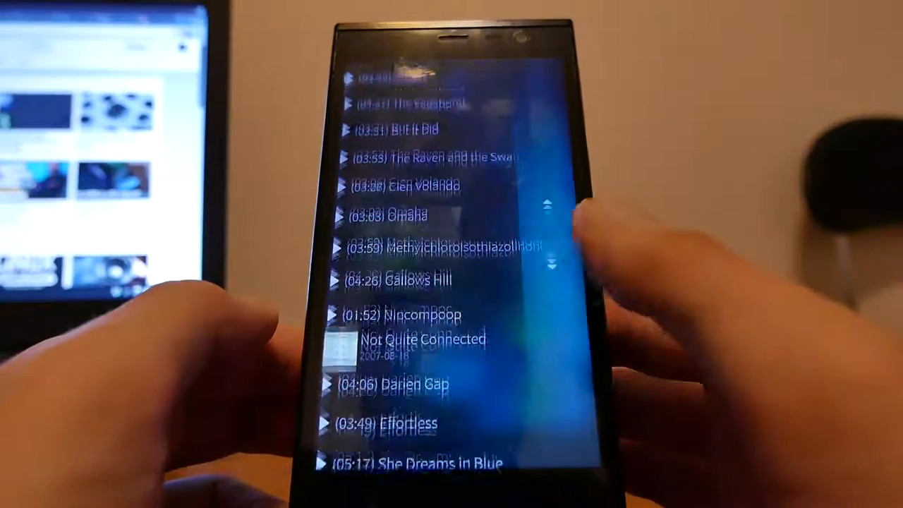
pyautogui.scroll(-3)
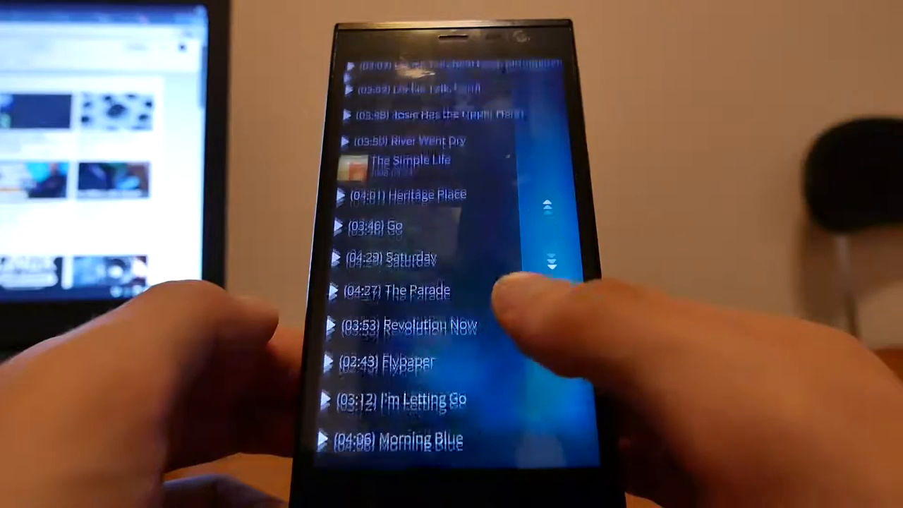
pyautogui.scroll(-3)
pyautogui.write('Josh Woodward')
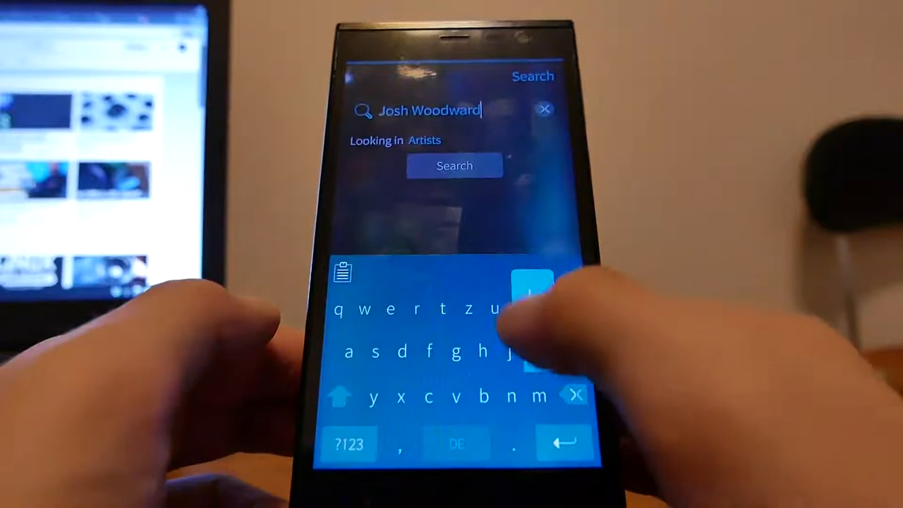
pyautogui.click(454, 165)
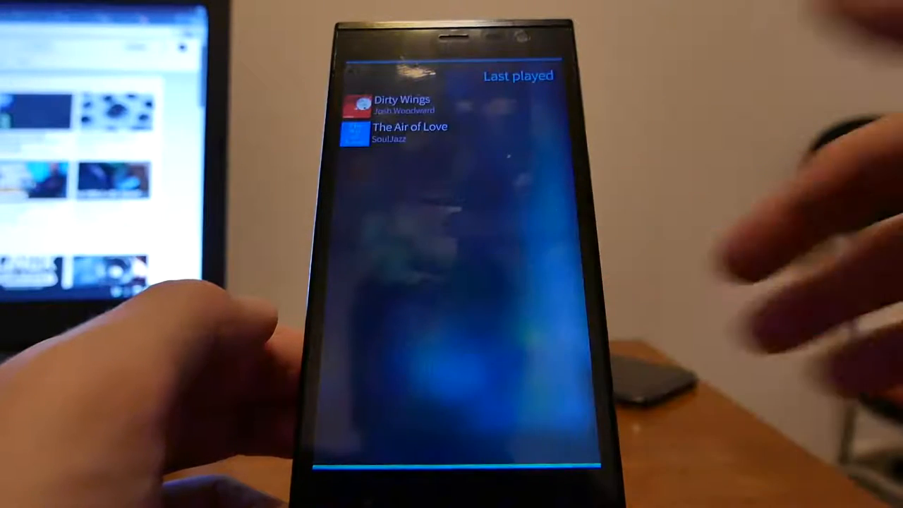